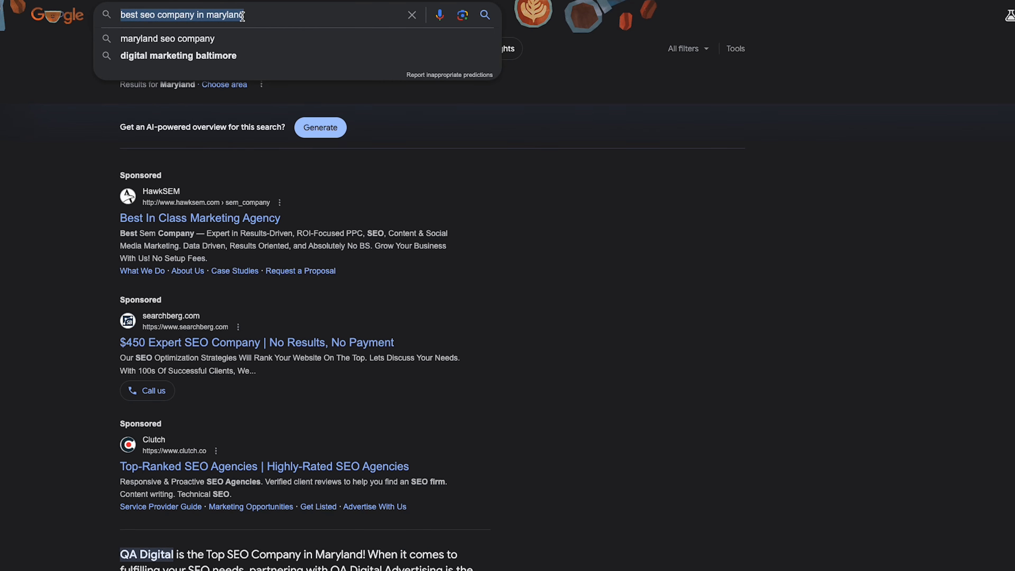
Scroll the 'best seo company in maryland' results past sponsored ads to the QA Digital featured snippet.
{"action": "scroll", "scroll_direction": "down", "scroll_amount": 3}
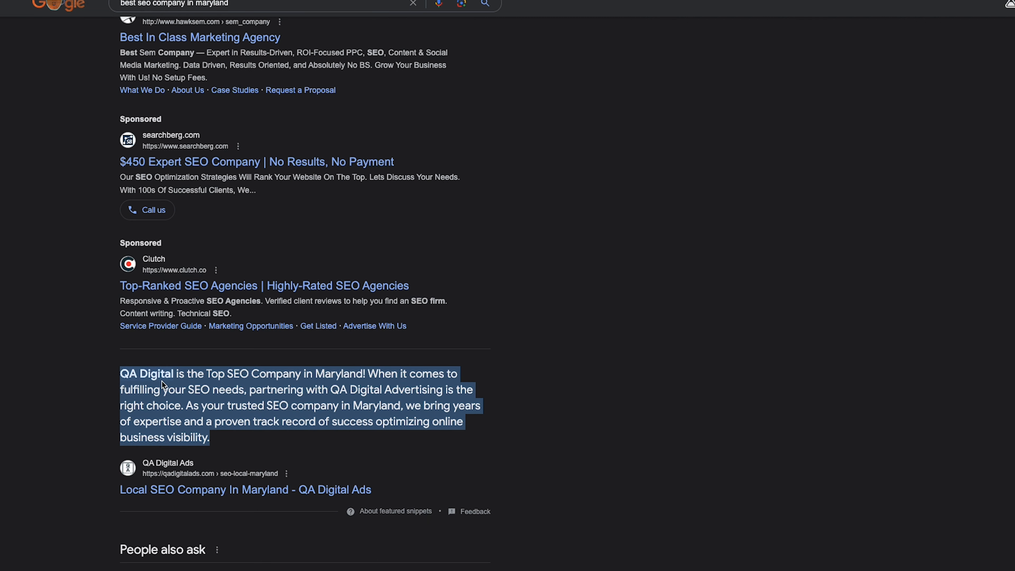
{"action": "mouse_move", "coordinate": [504, 514]}
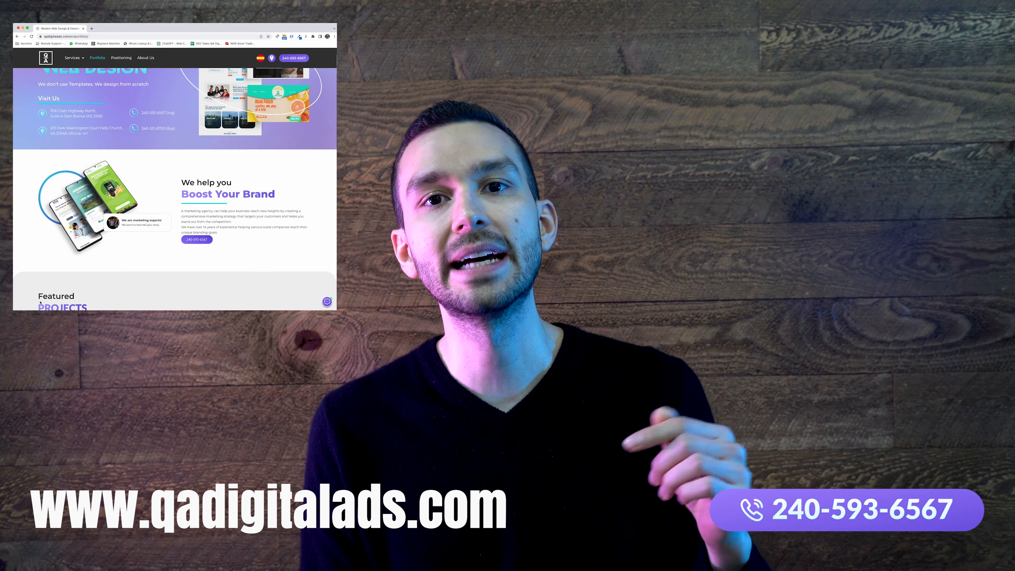
Scroll the QA Digital Ads portfolio page down to its Featured Projects section.
{"action": "scroll", "scroll_direction": "down", "scroll_amount": 3}
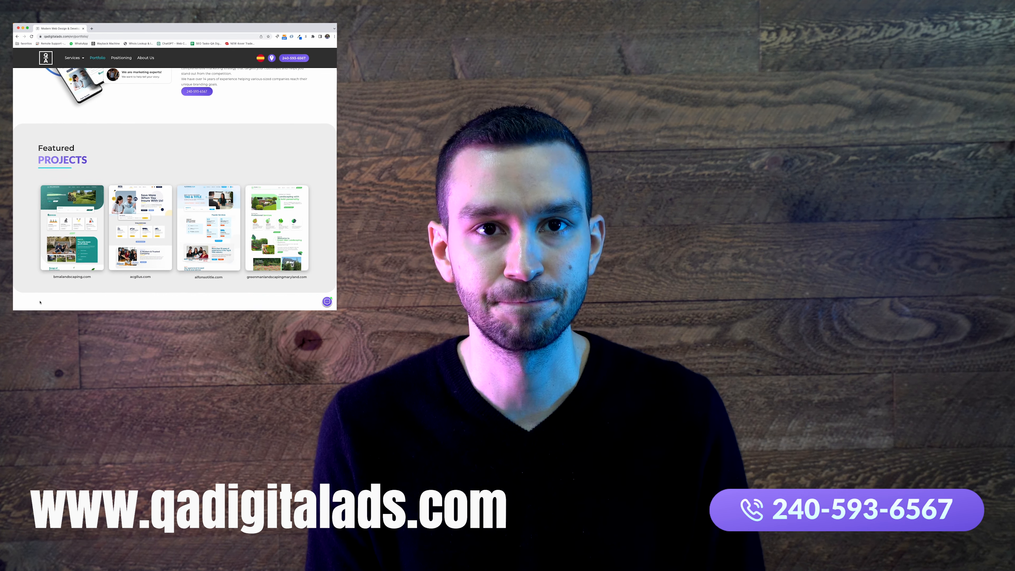
{"action": "scroll", "scroll_direction": "down", "scroll_amount": 3}
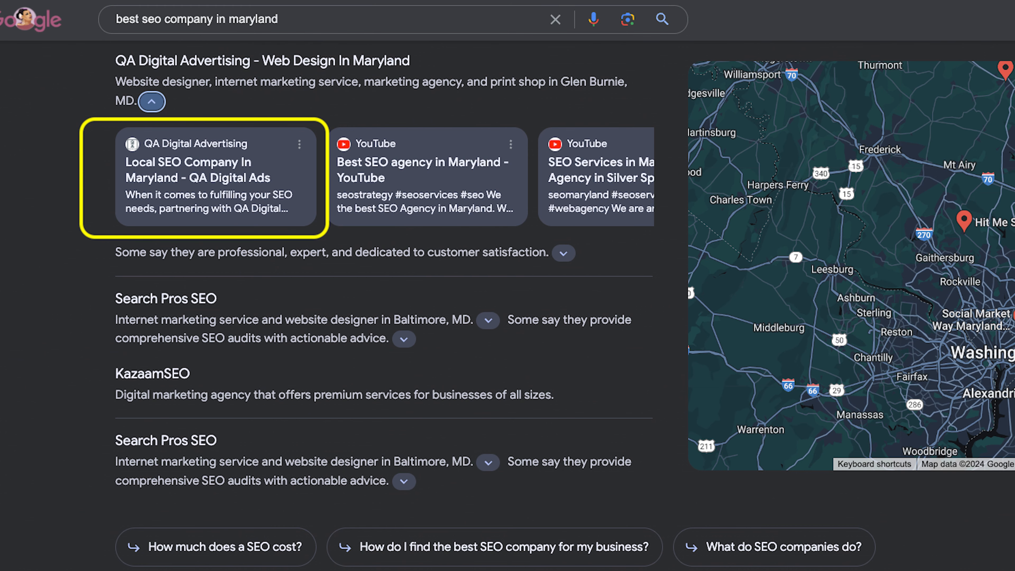
Open the 'Local SEO Company In Maryland - QA Digital Ads' result from the business panel.
{"action": "left_click", "coordinate": [197, 185]}
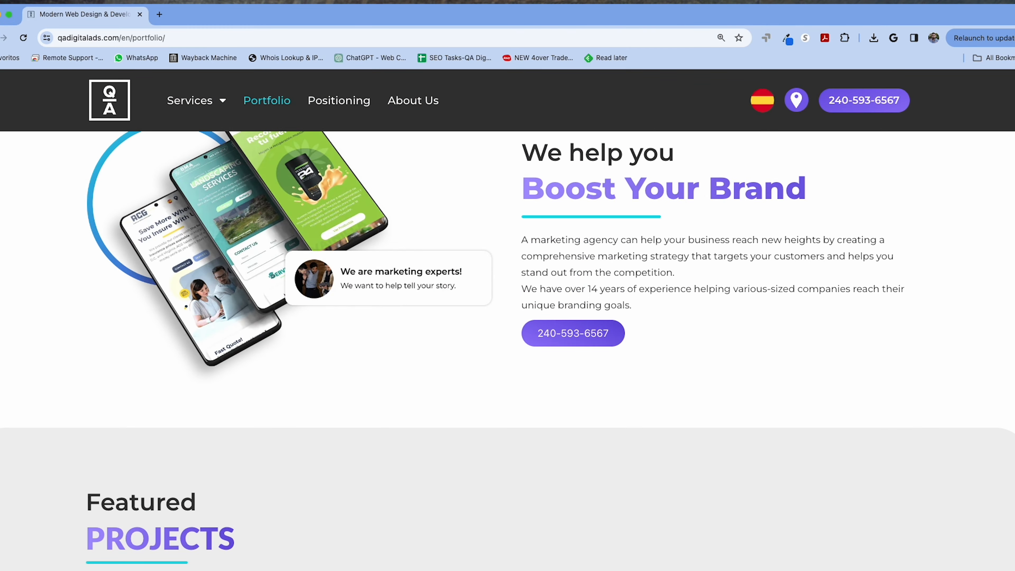
Expand the portfolio grid via VIEW ALL PROJECTS and scroll through We Buy Cars MD and Katharsis Cleaning cards.
{"action": "scroll", "scroll_direction": "down", "scroll_amount": 3}
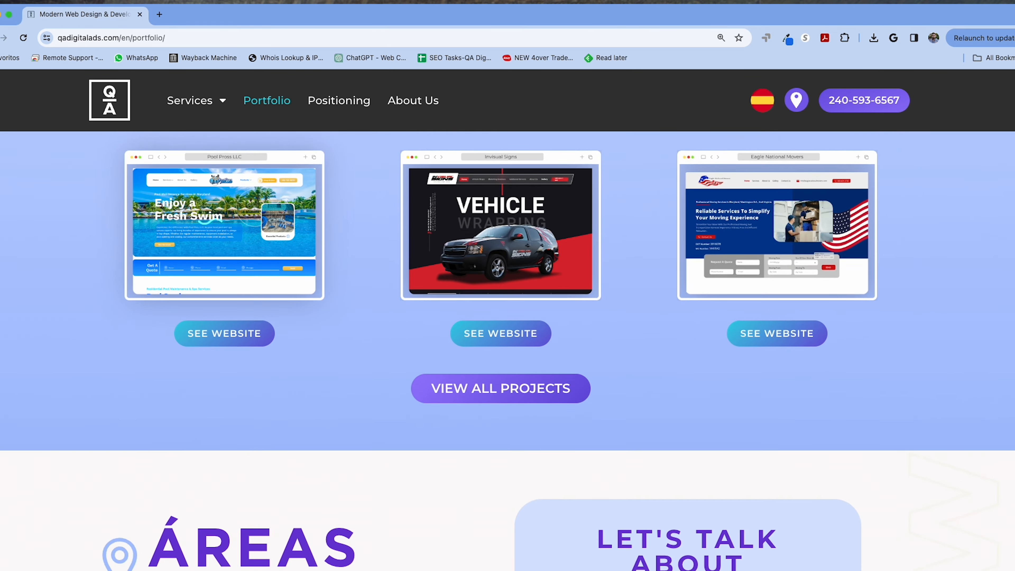
{"action": "scroll", "scroll_direction": "down", "scroll_amount": 3}
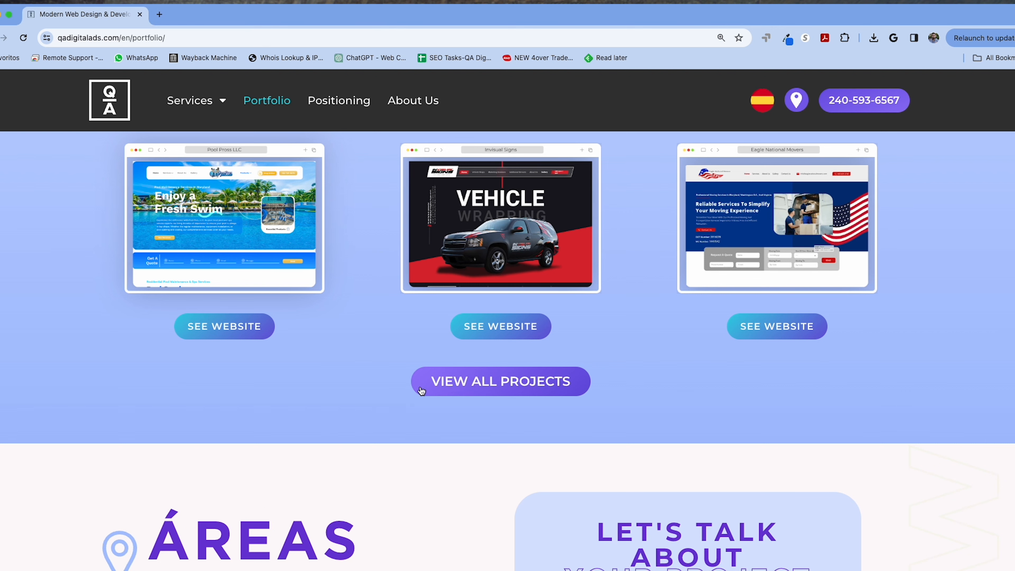
{"action": "left_click", "coordinate": [499, 381]}
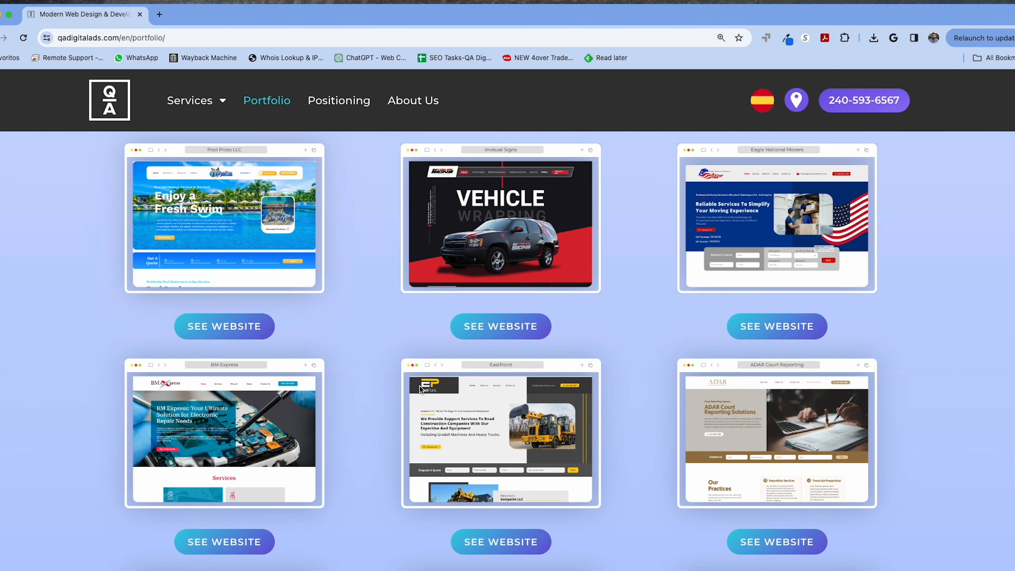
{"action": "scroll", "scroll_direction": "down", "scroll_amount": 3}
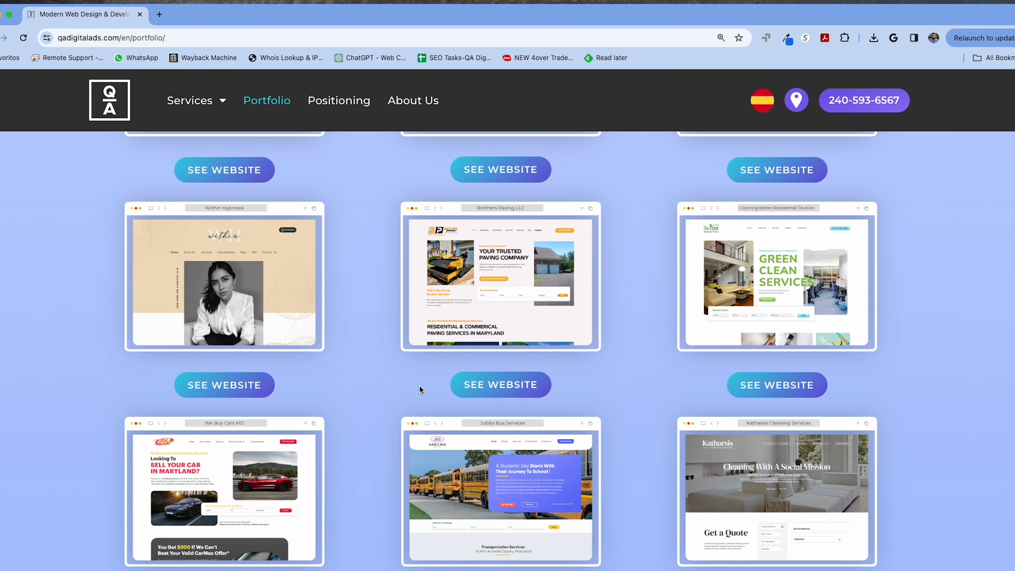
{"action": "scroll", "scroll_direction": "down", "scroll_amount": 3}
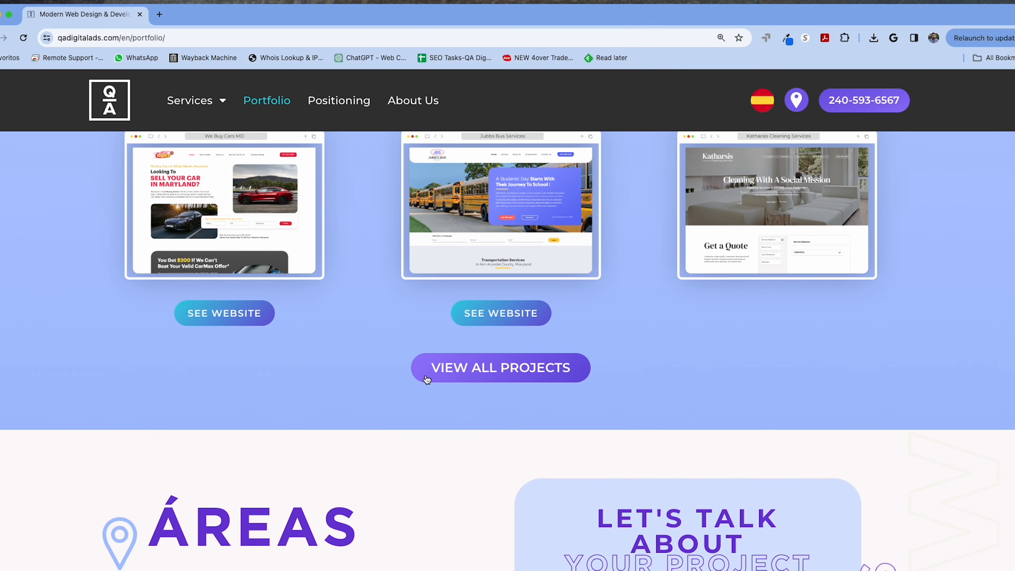
Load another batch of portfolio projects and scroll through the new rows.
{"action": "left_click", "coordinate": [500, 368]}
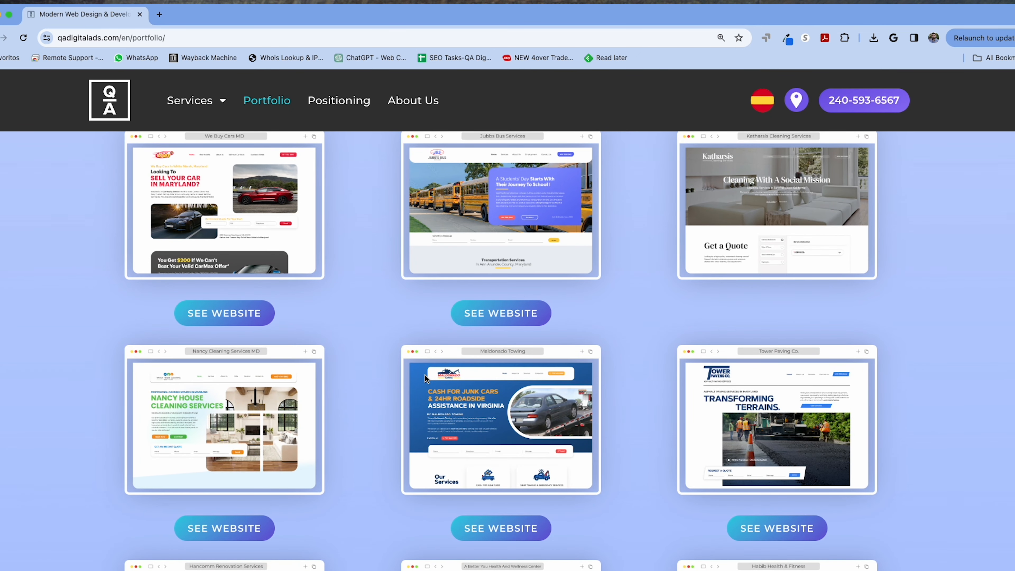
{"action": "scroll", "scroll_direction": "down", "scroll_amount": 3}
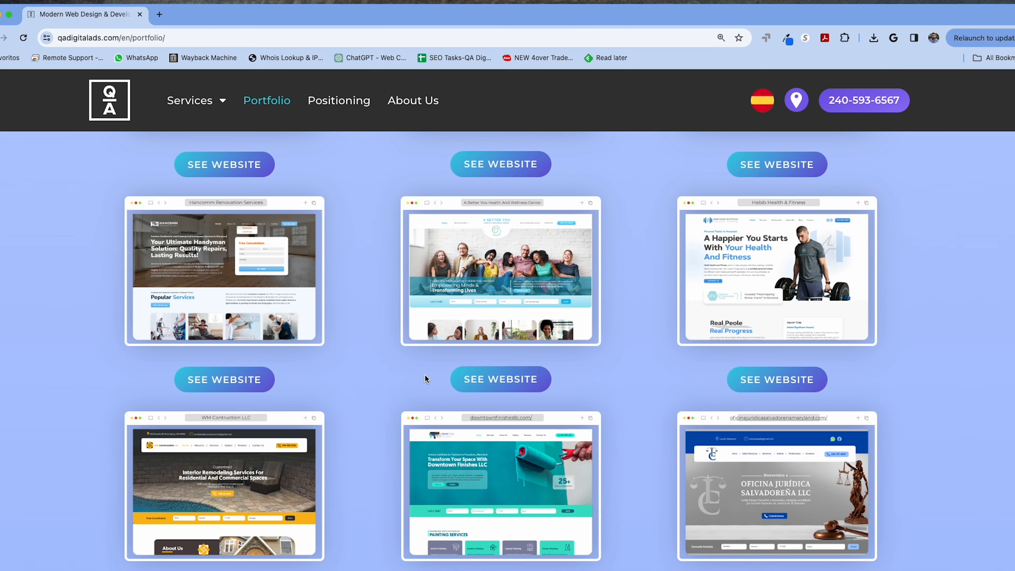
{"action": "scroll", "scroll_direction": "down", "scroll_amount": 3}
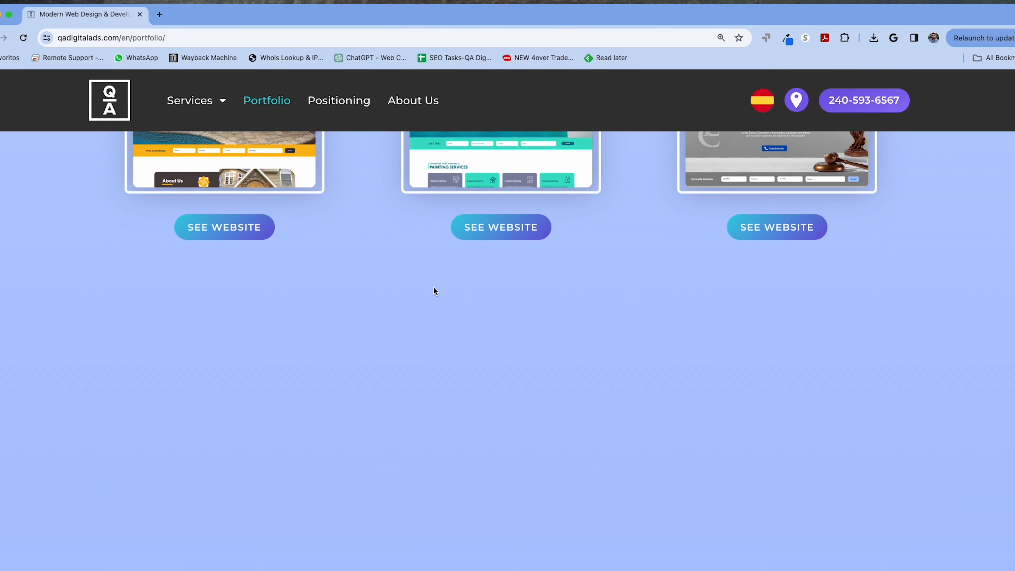
{"action": "scroll", "scroll_direction": "up", "scroll_amount": 3}
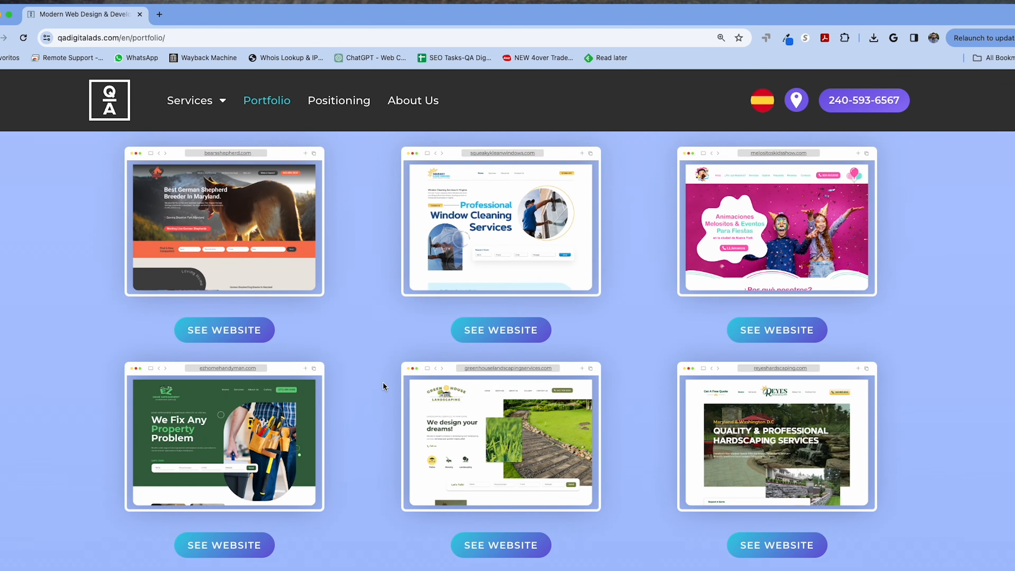
{"action": "scroll", "scroll_direction": "down", "scroll_amount": 3}
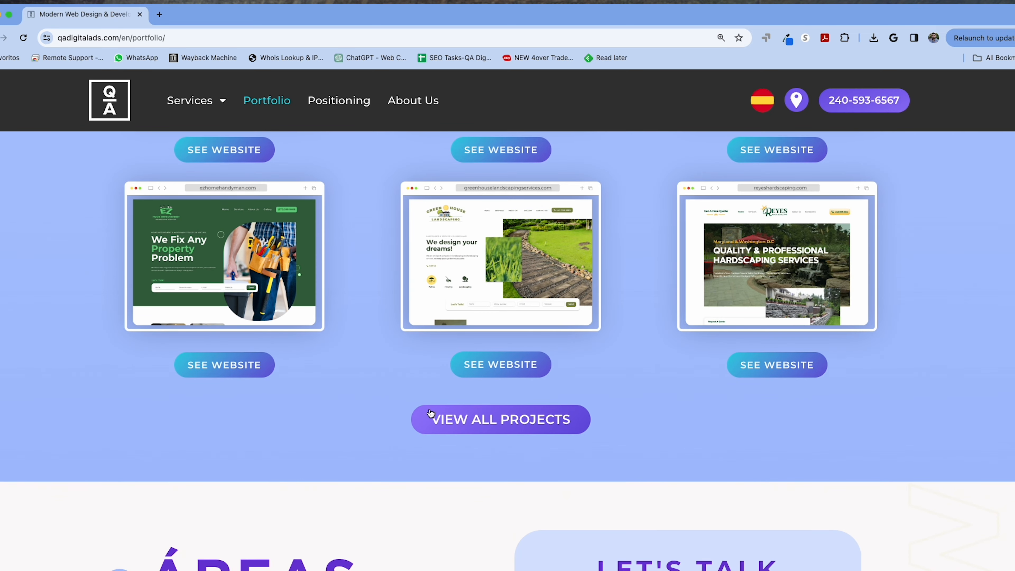
Load a further batch ending with the Misty Clean and stamped-concrete project cards.
{"action": "left_click", "coordinate": [499, 418]}
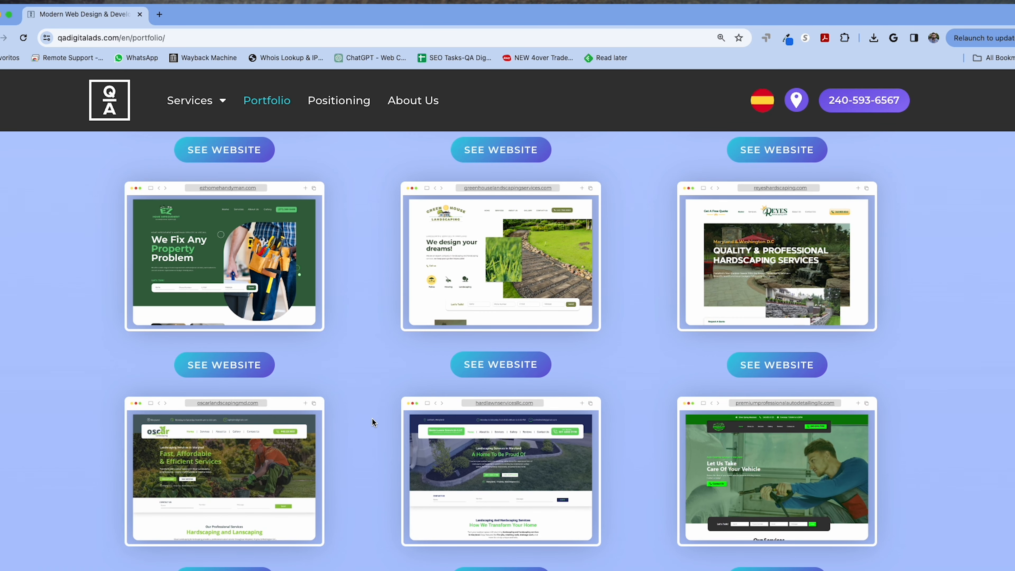
{"action": "scroll", "scroll_direction": "down", "scroll_amount": 3}
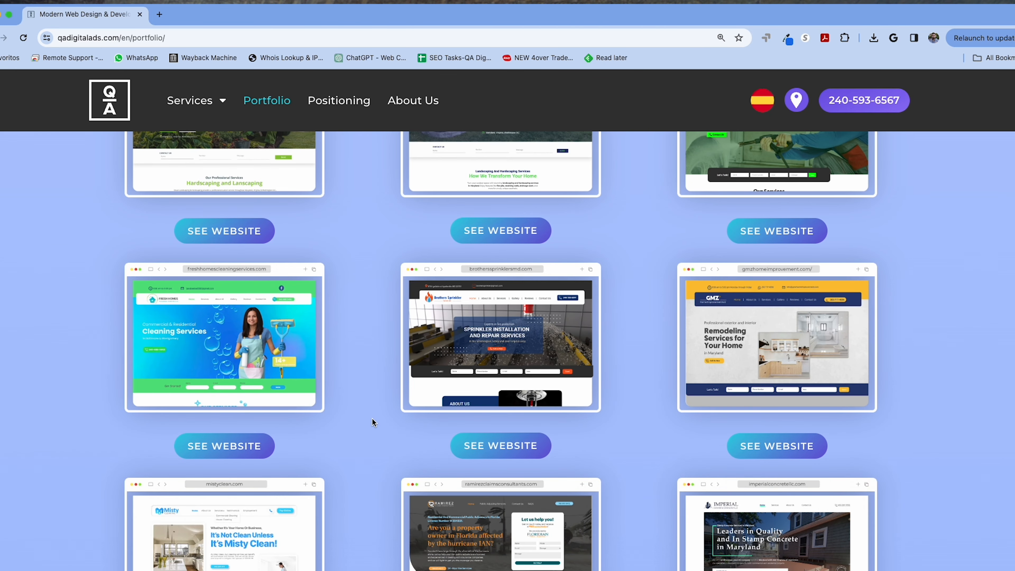
{"action": "scroll", "scroll_direction": "down", "scroll_amount": 3}
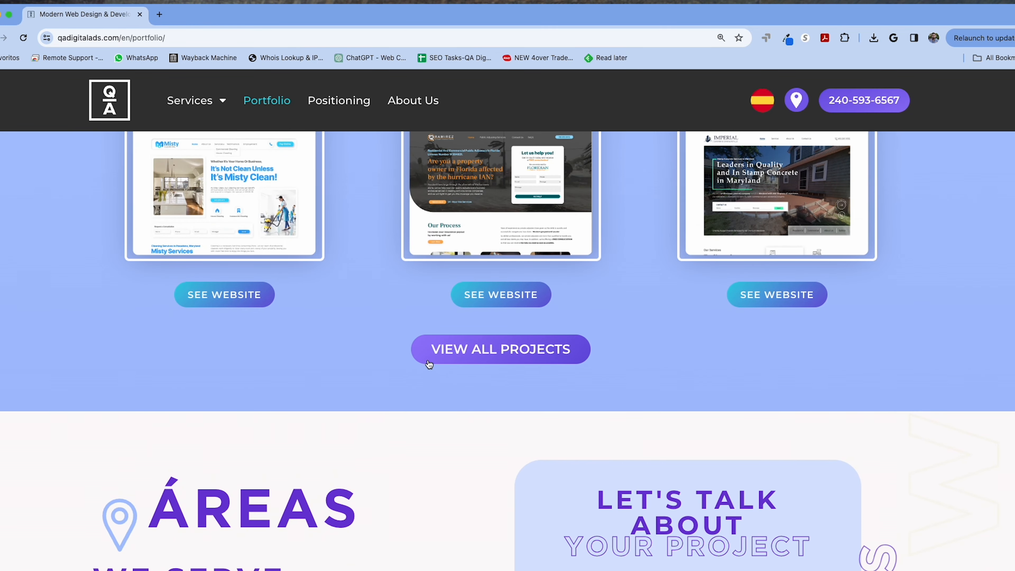